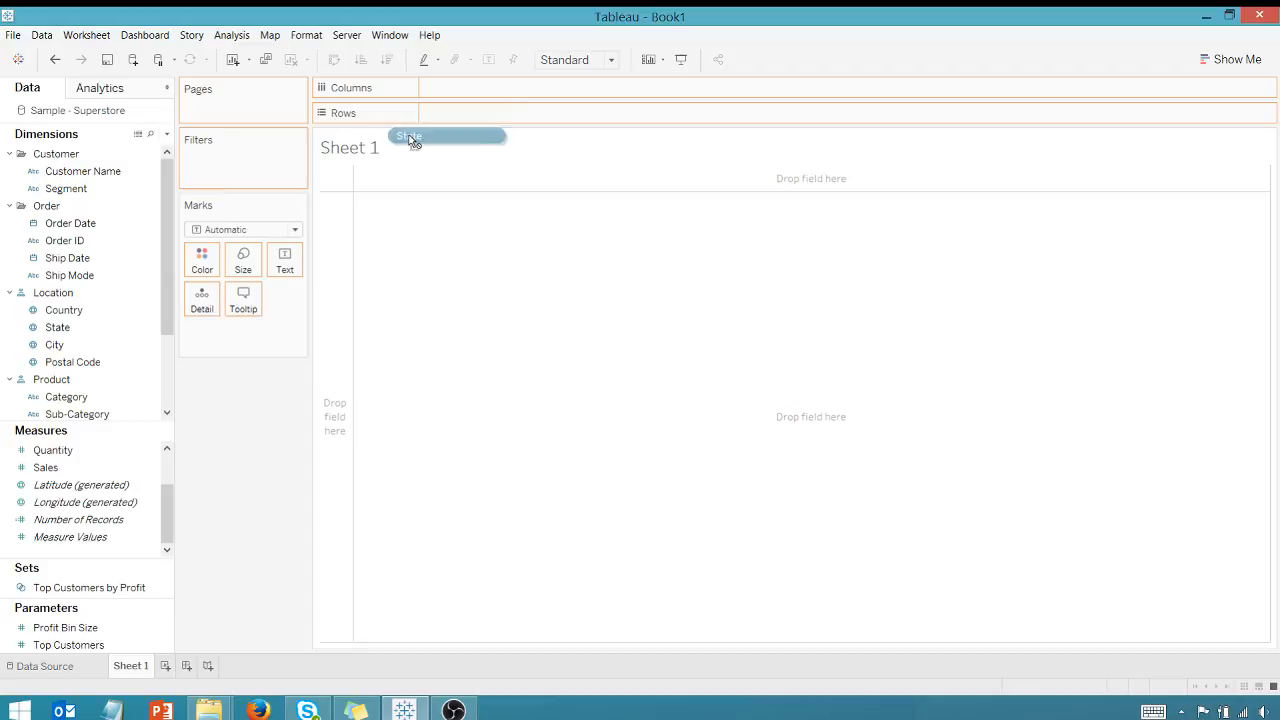
# Step: List every State down the rows with Measure Values filling the table beside them
pyautogui.moveTo(408, 136); pyautogui.dragTo(452, 112)
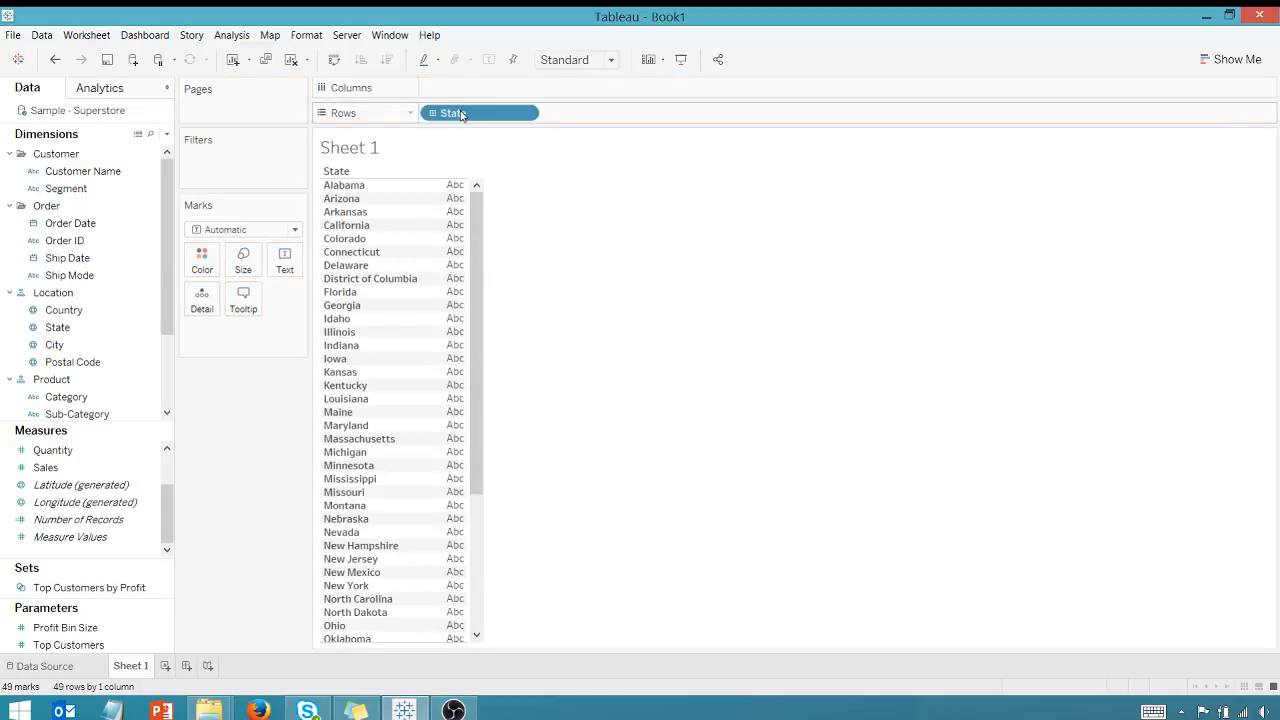
pyautogui.click(44, 468)
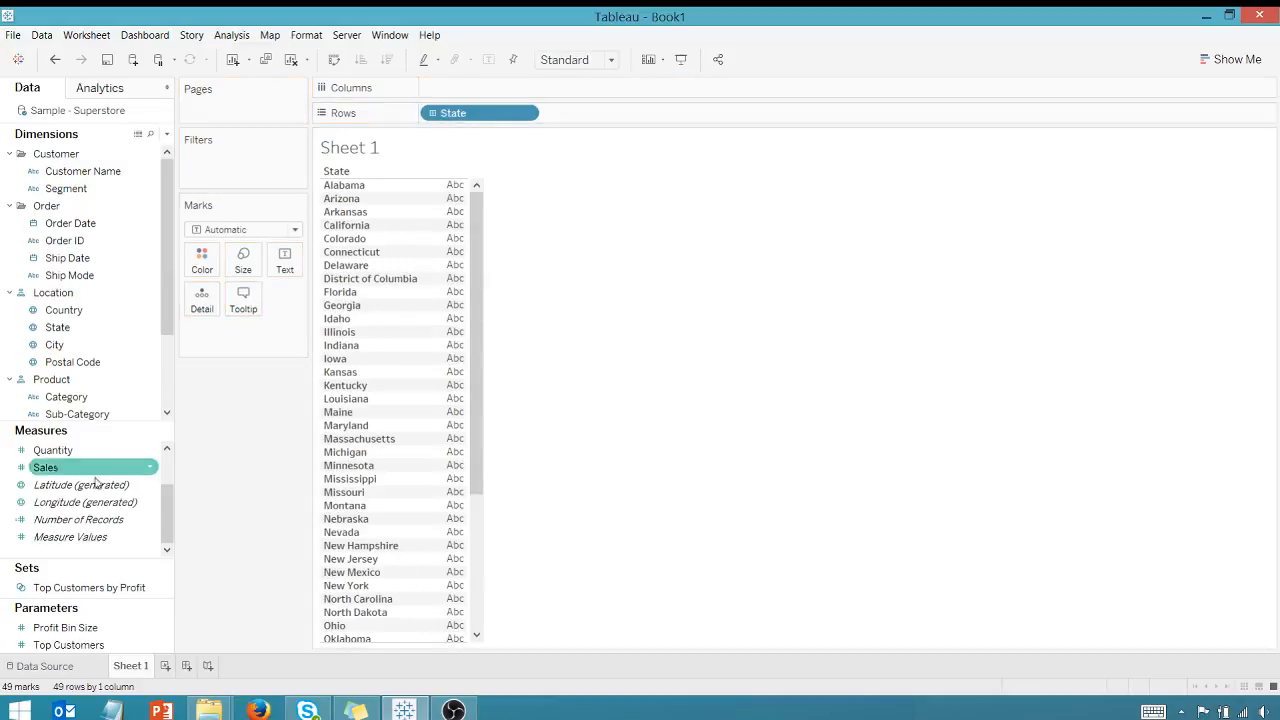
pyautogui.moveTo(46, 468); pyautogui.dragTo(496, 88)
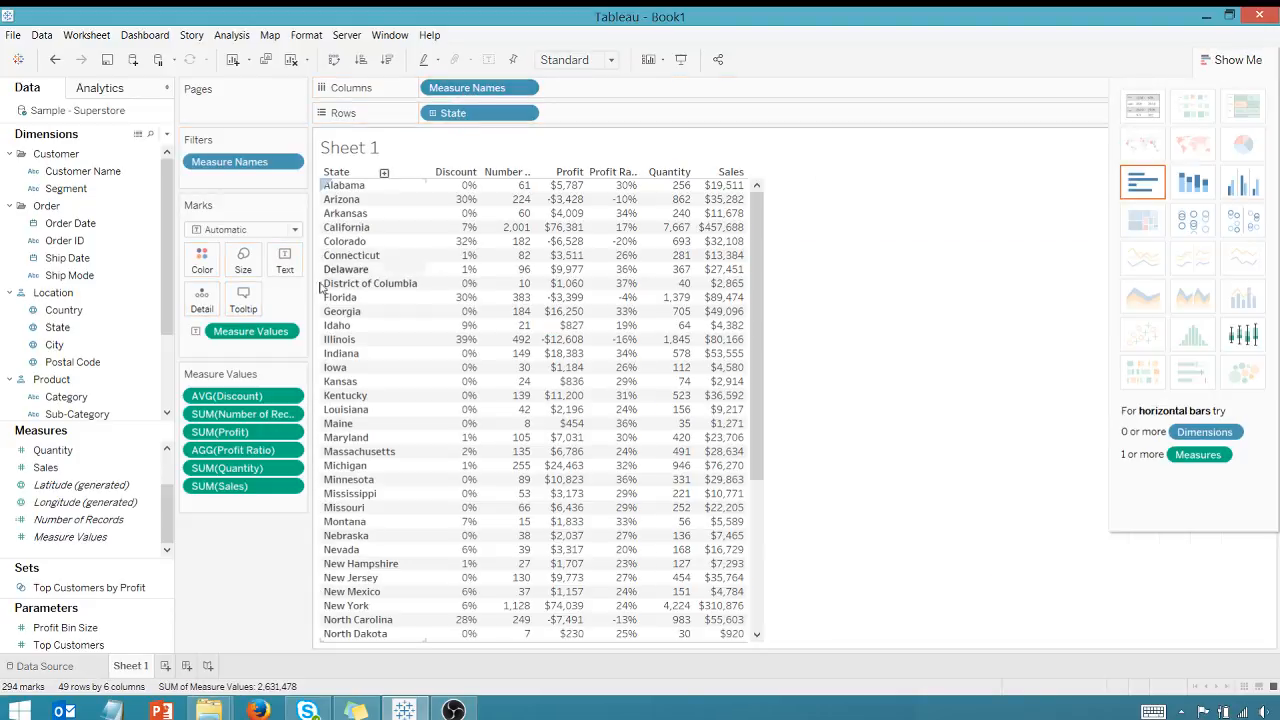
# Step: Switch the mark type to a highlight table shaded by Measure Values
pyautogui.click(250, 332)
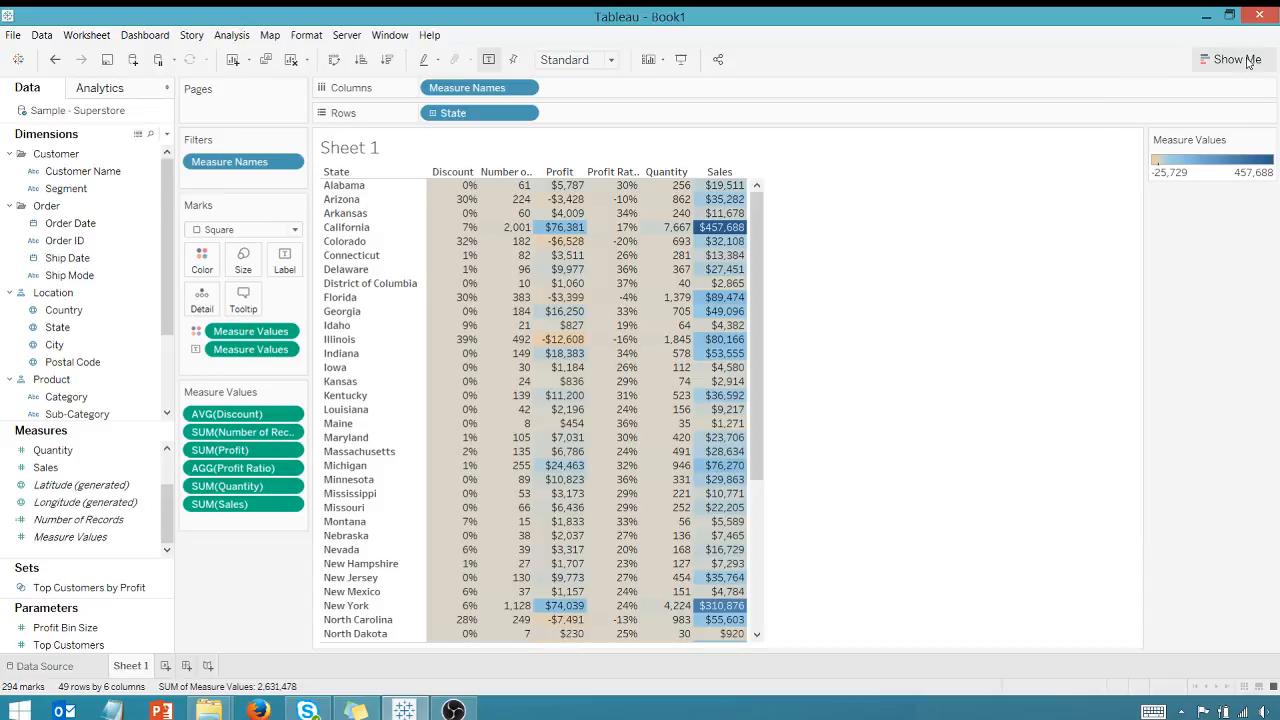
pyautogui.moveTo(826, 240)
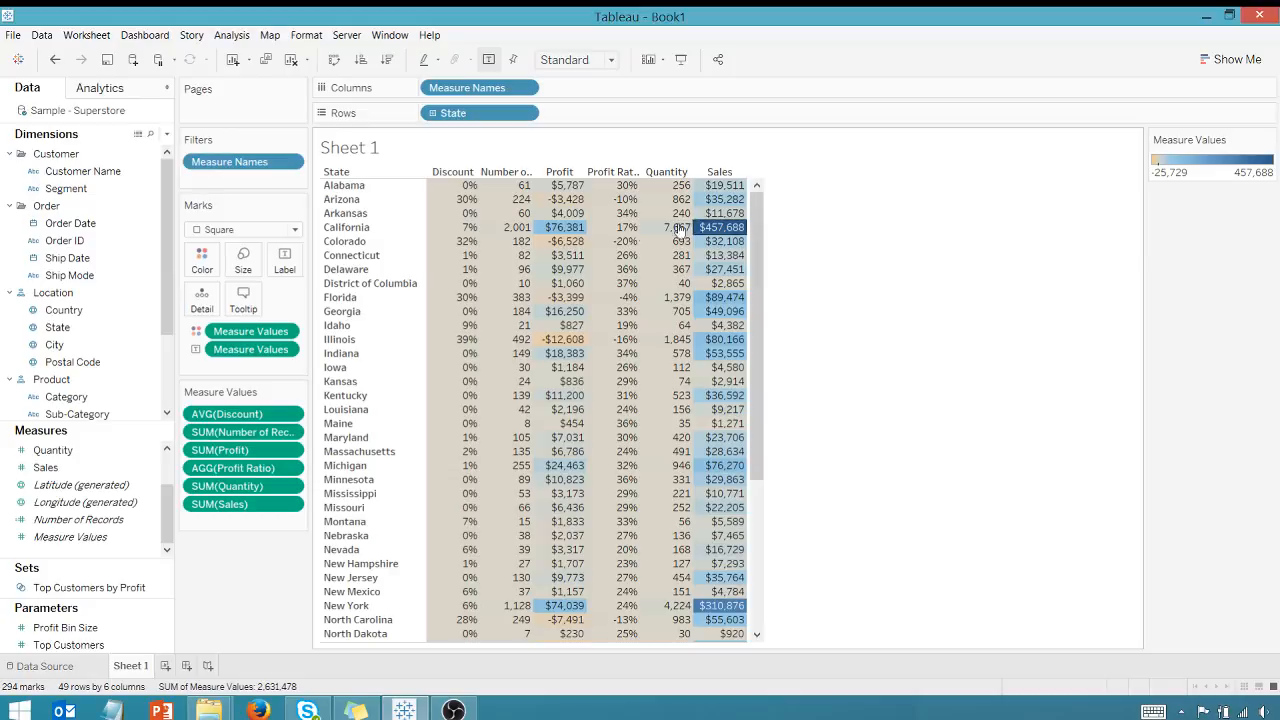
pyautogui.moveTo(520, 270)
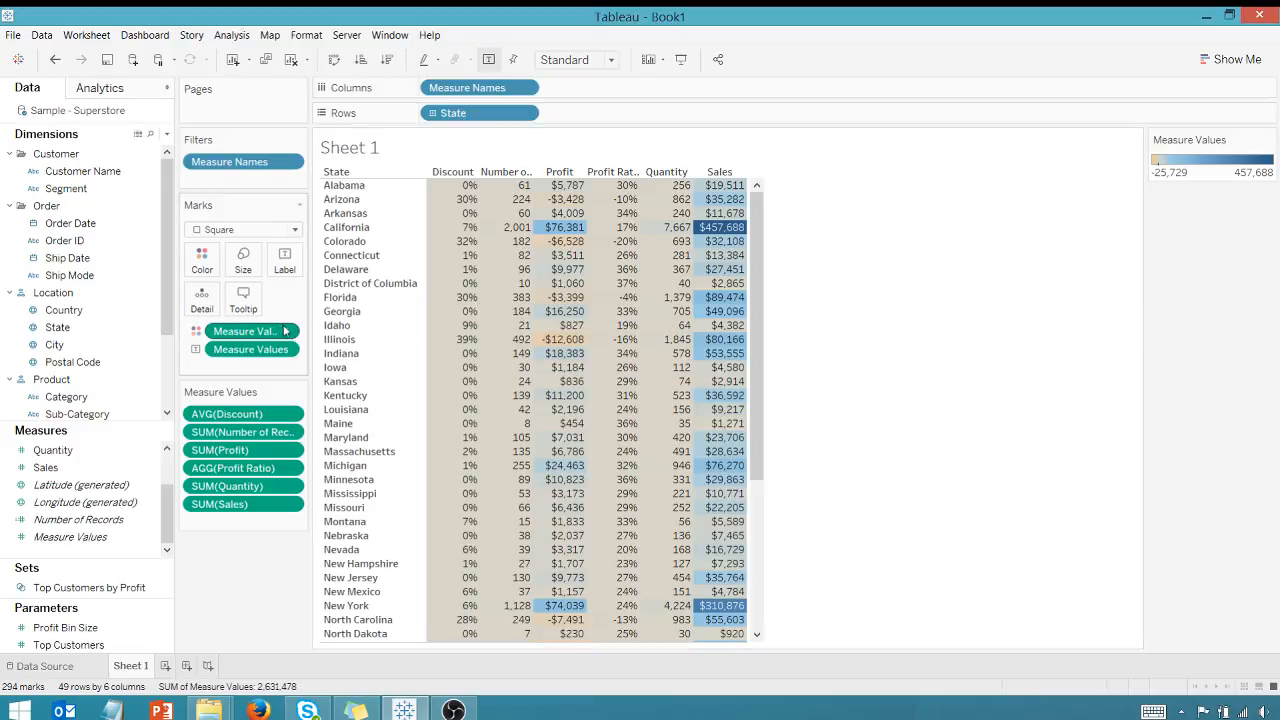
# Step: Choose Use Separate Legends so each measure gets its own colour scale
pyautogui.click(284, 332)
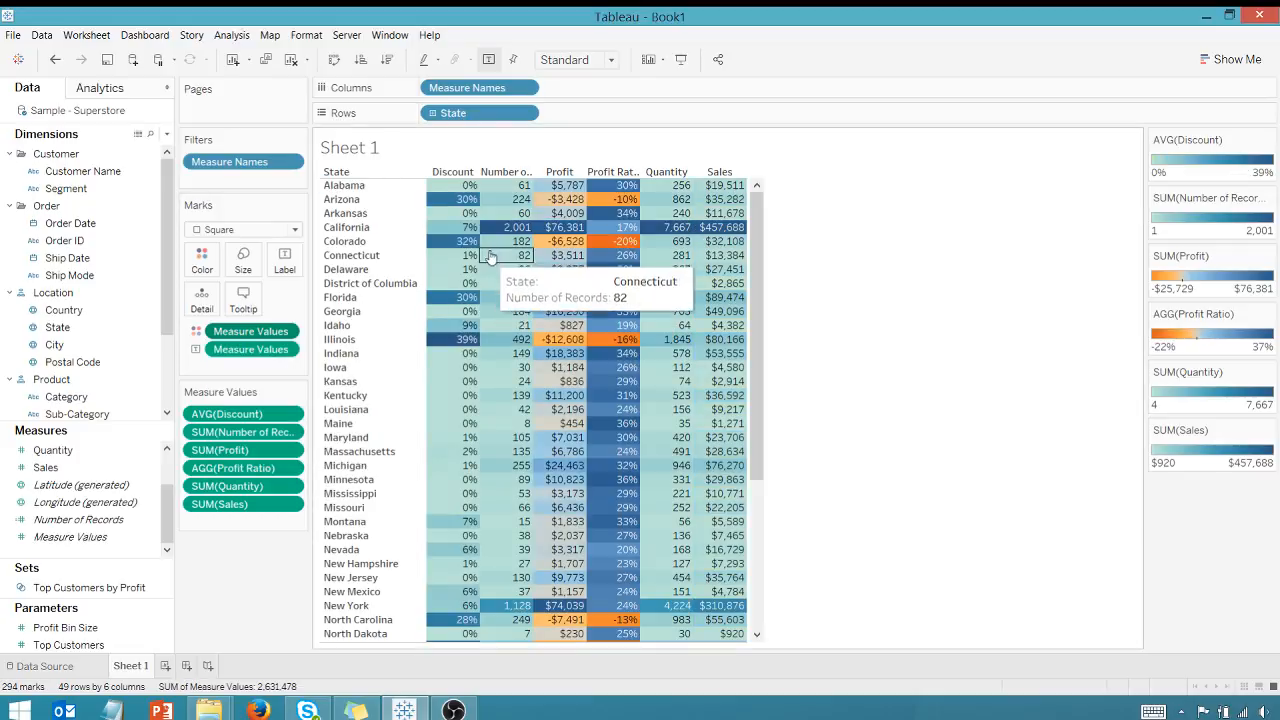
pyautogui.moveTo(956, 200)
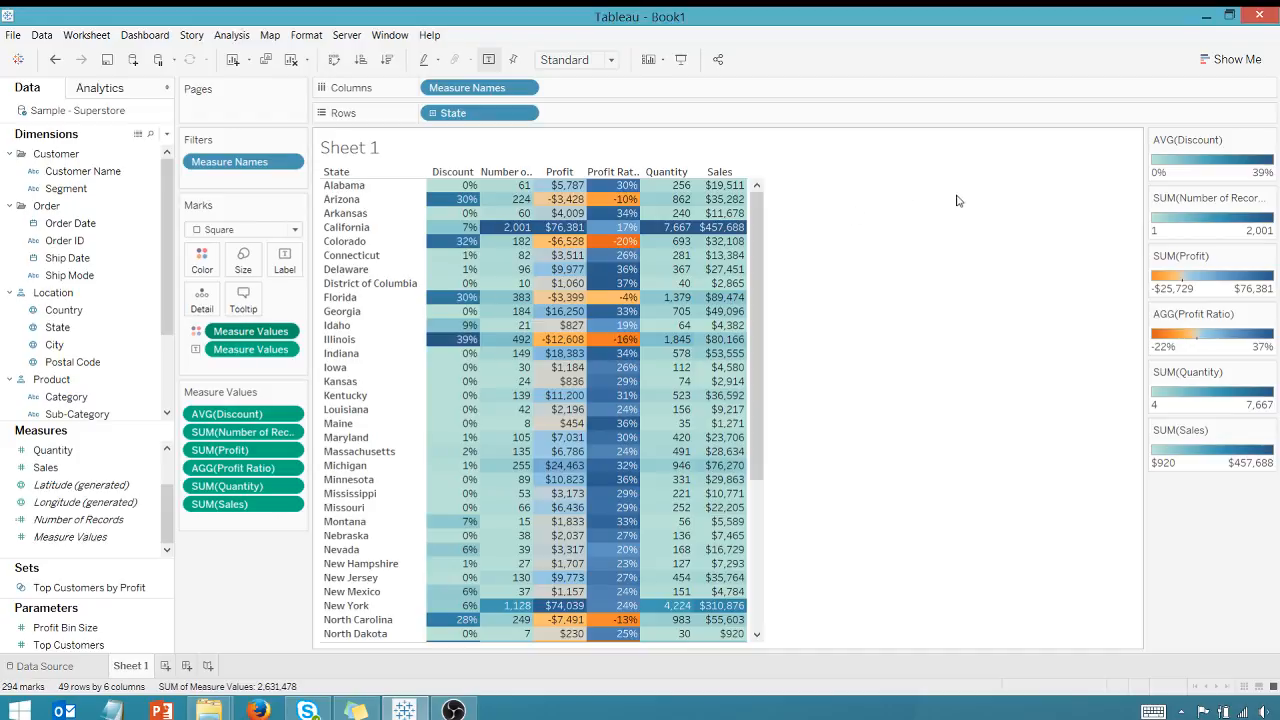
pyautogui.click(1270, 140)
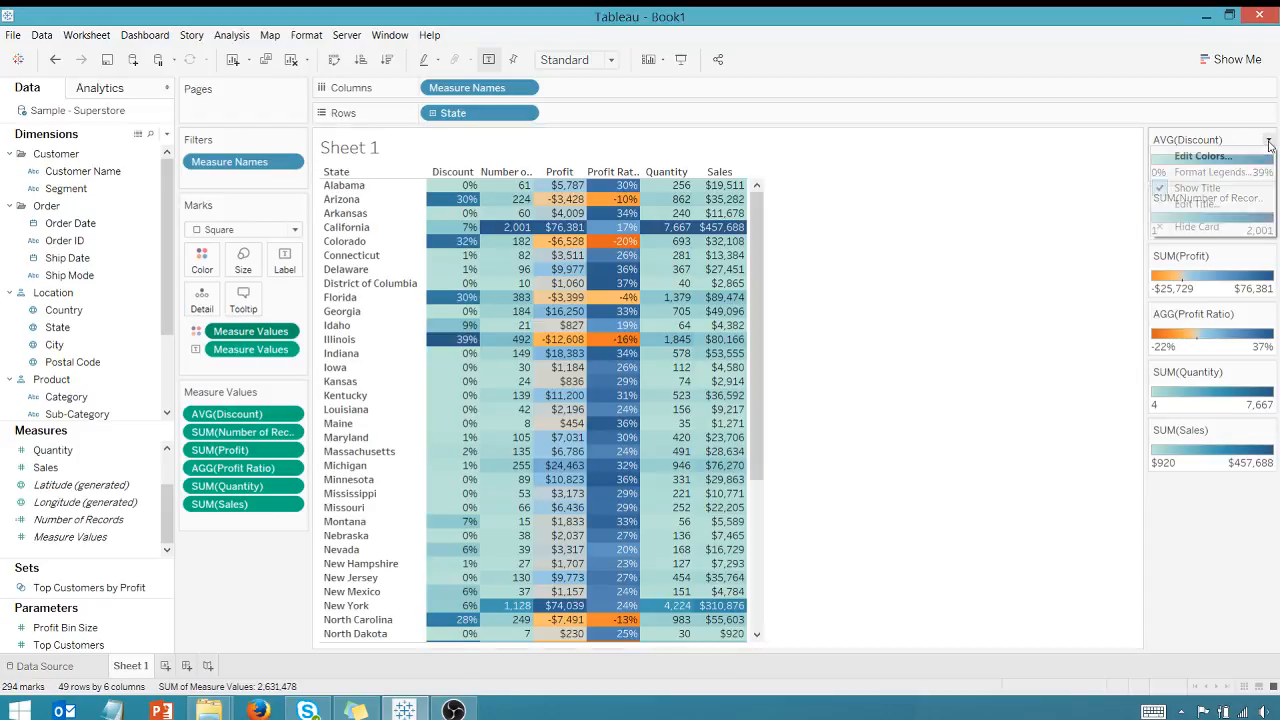
# Step: Recolour the AVG(Discount) legend with the Orange palette
pyautogui.click(1202, 156)
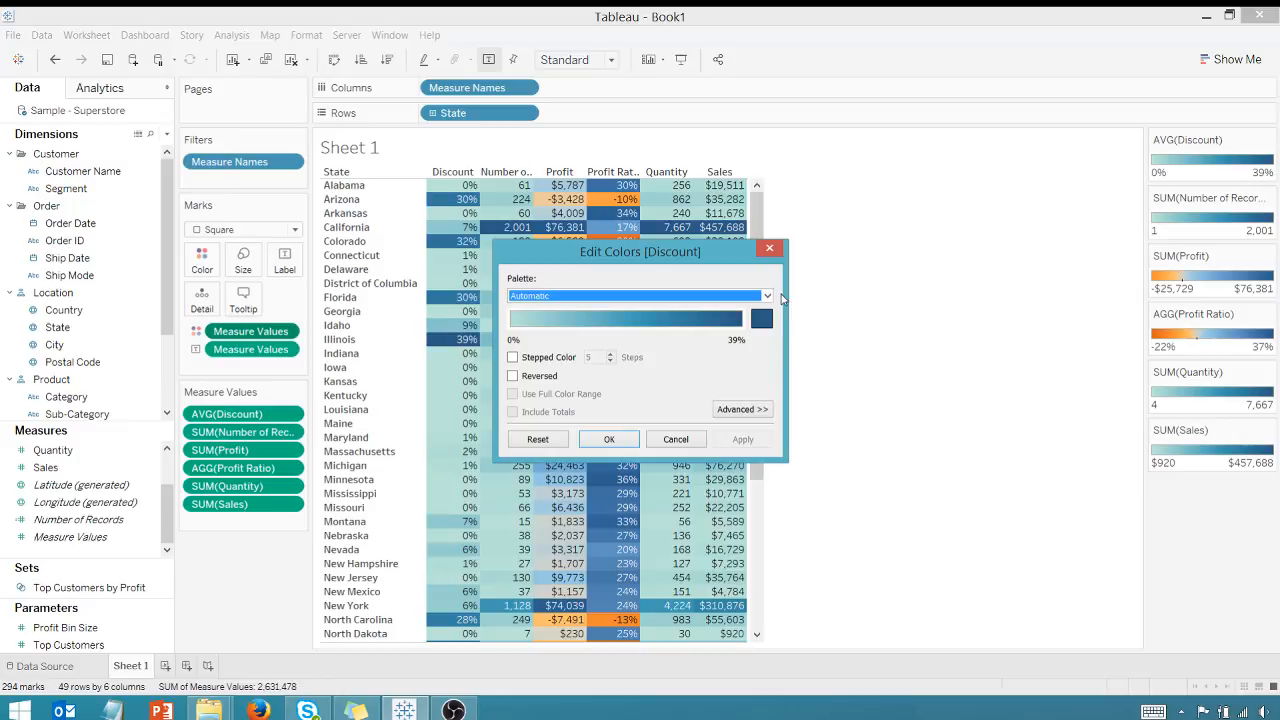
pyautogui.click(640, 296)
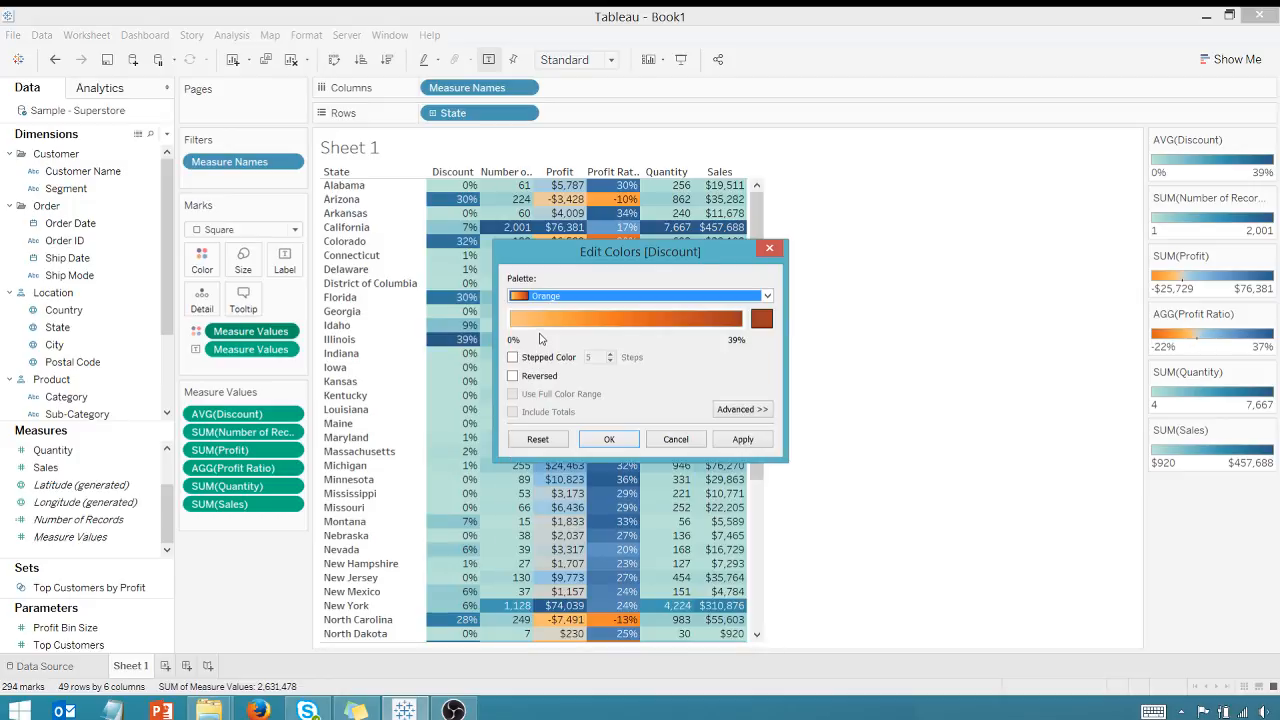
pyautogui.click(608, 440)
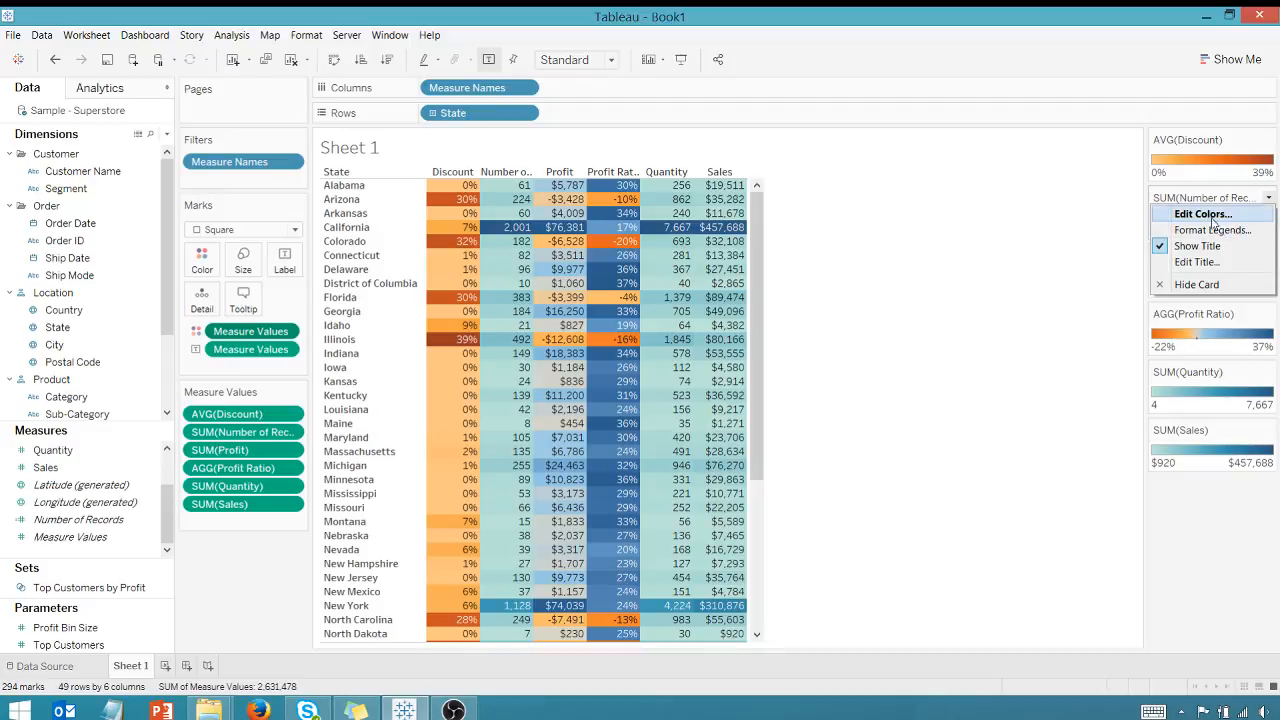
# Step: Shade Number of Records green and Quantity with the Grey Warm palette
pyautogui.click(1202, 214)
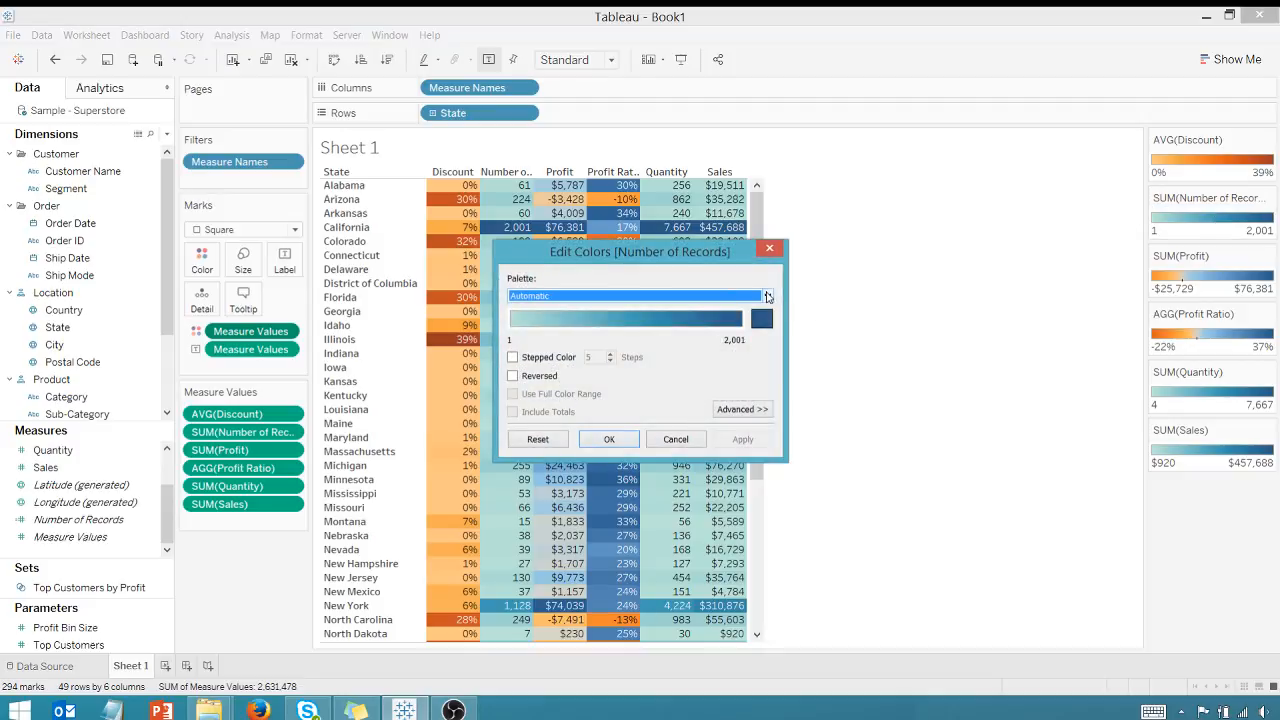
pyautogui.click(640, 296)
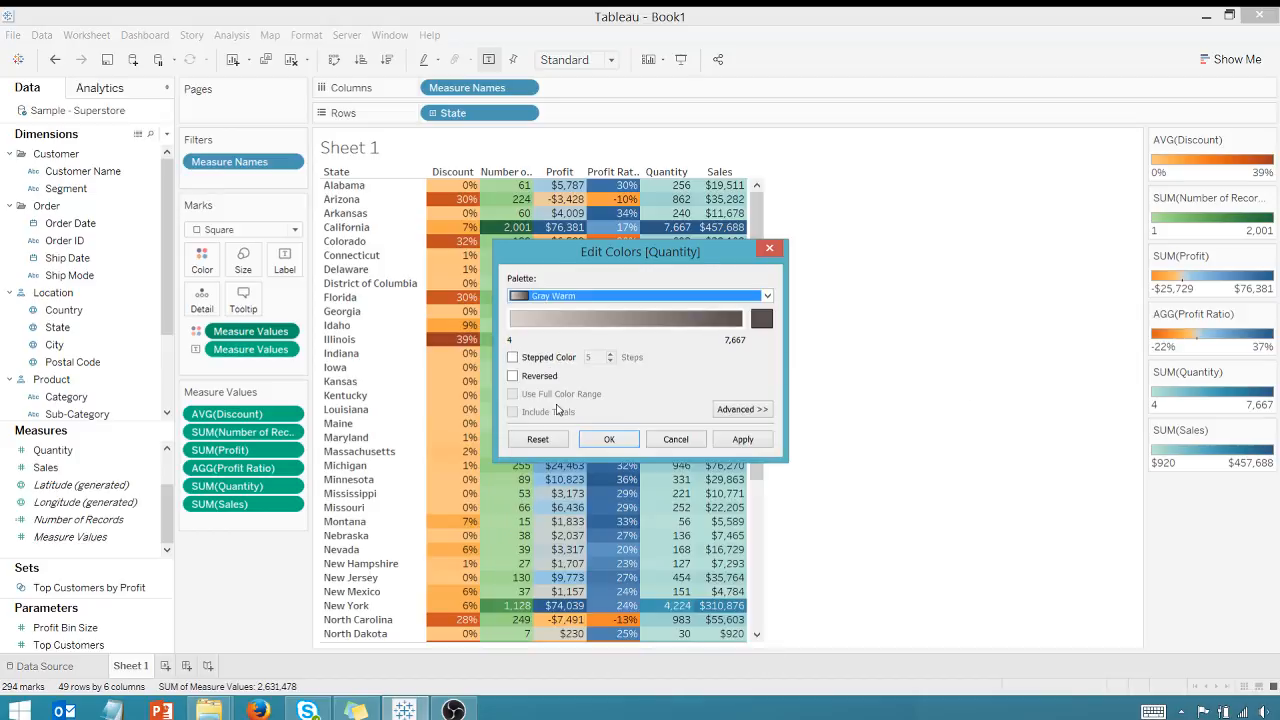
pyautogui.click(608, 440)
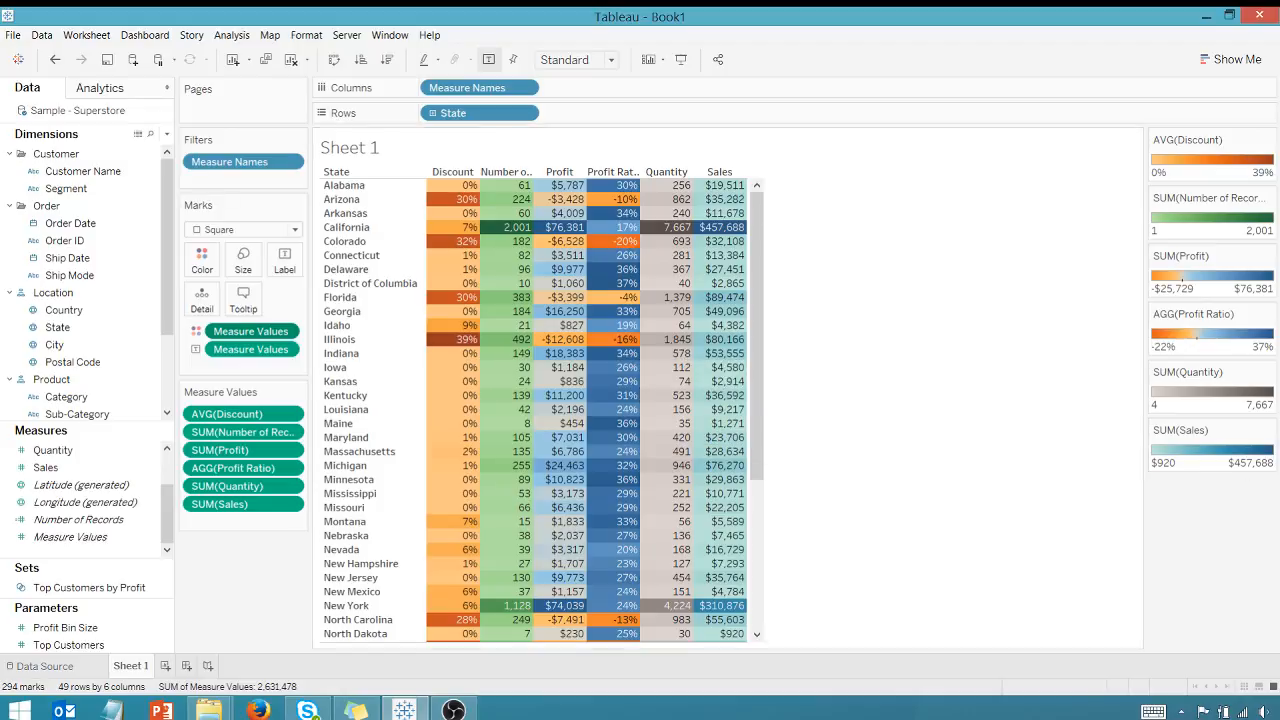
pyautogui.click(1268, 428)
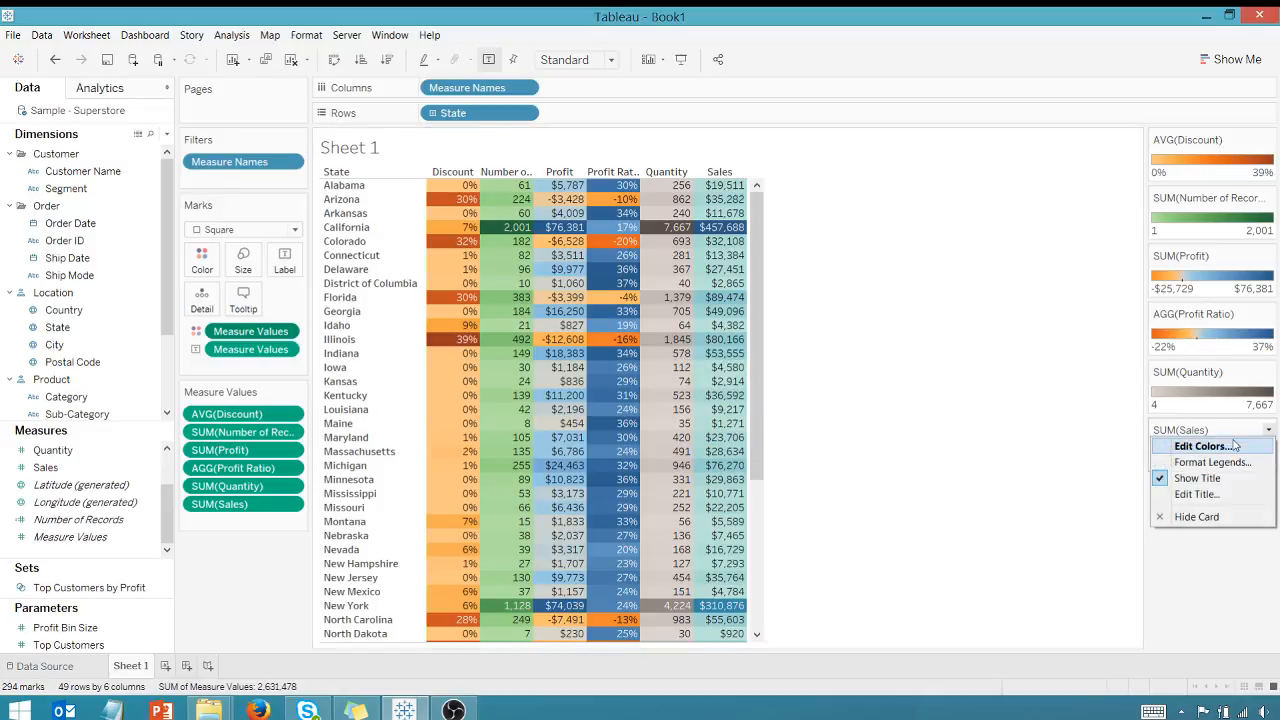
# Step: Recolour the SUM(Sales) legend with the Red-Green Diverging palette
pyautogui.click(1204, 446)
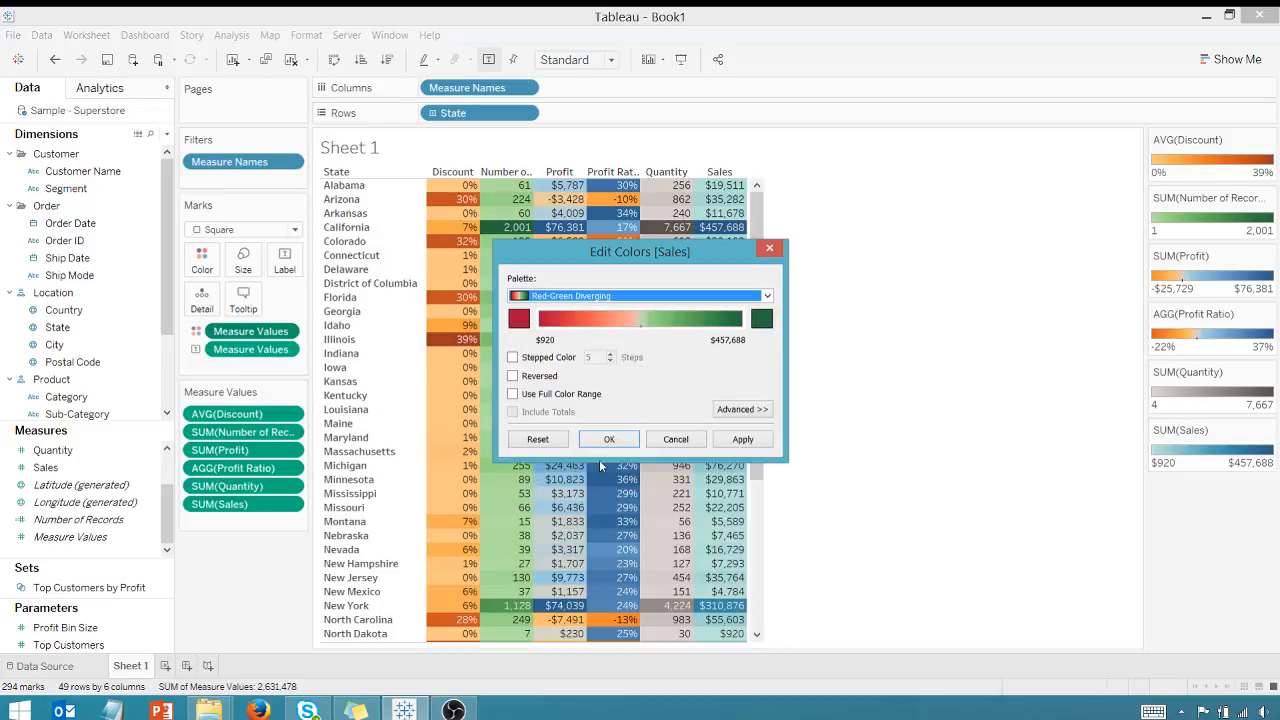
pyautogui.click(608, 440)
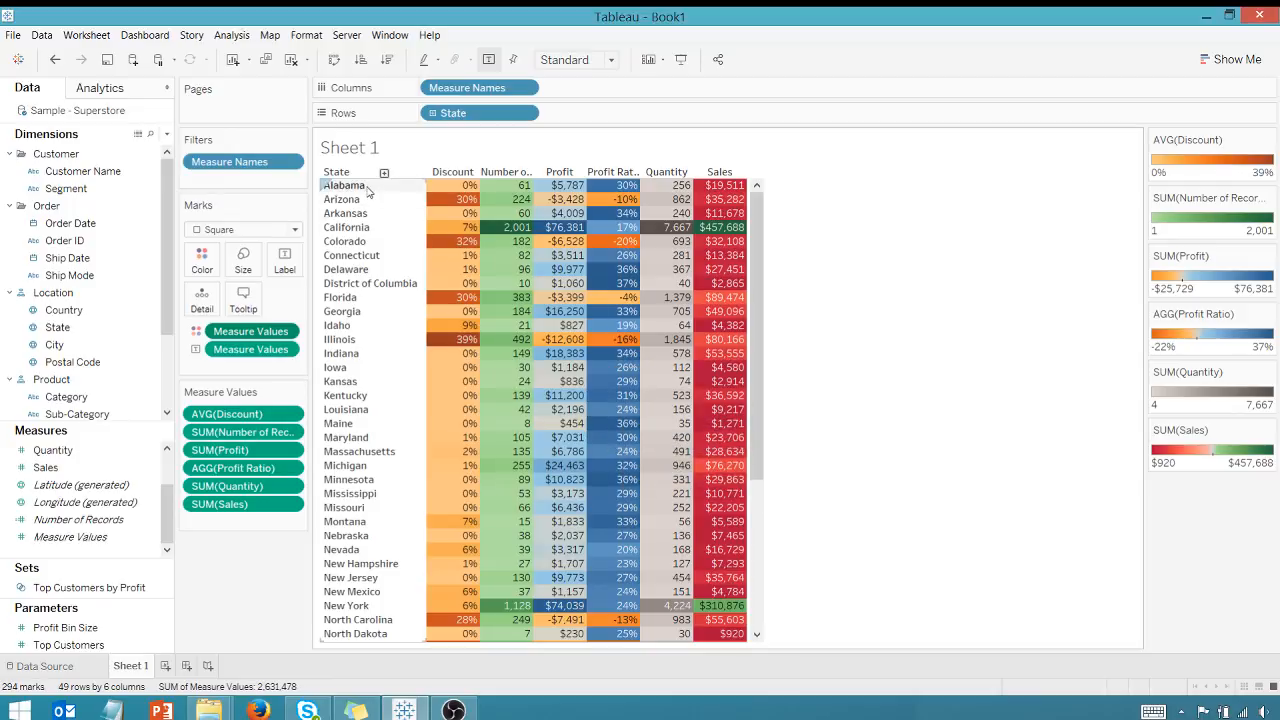
pyautogui.moveTo(344, 424)
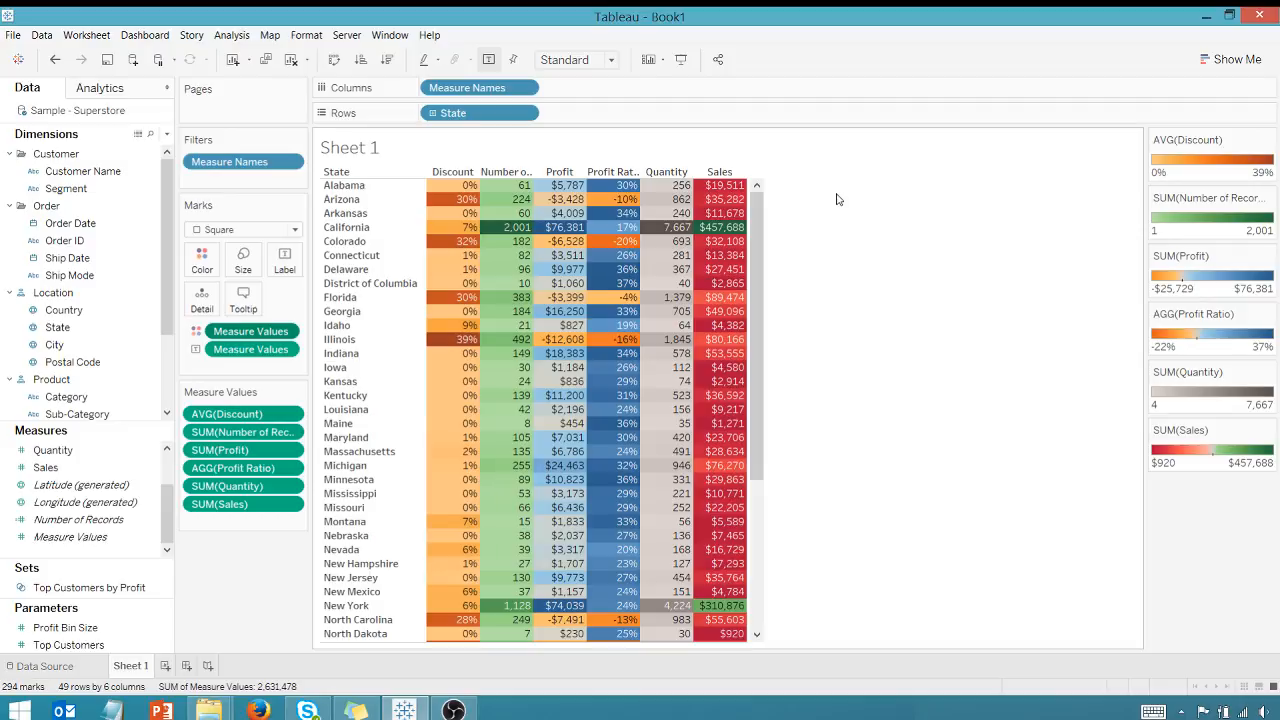
pyautogui.moveTo(1012, 218)
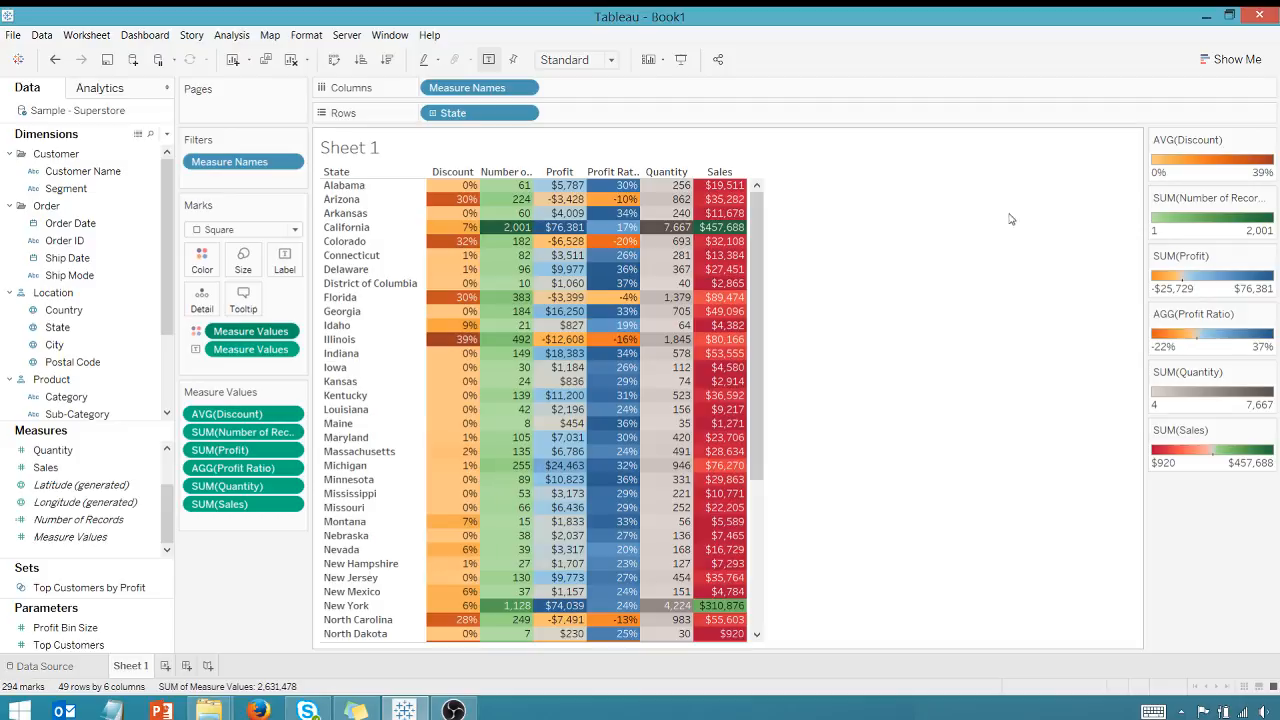